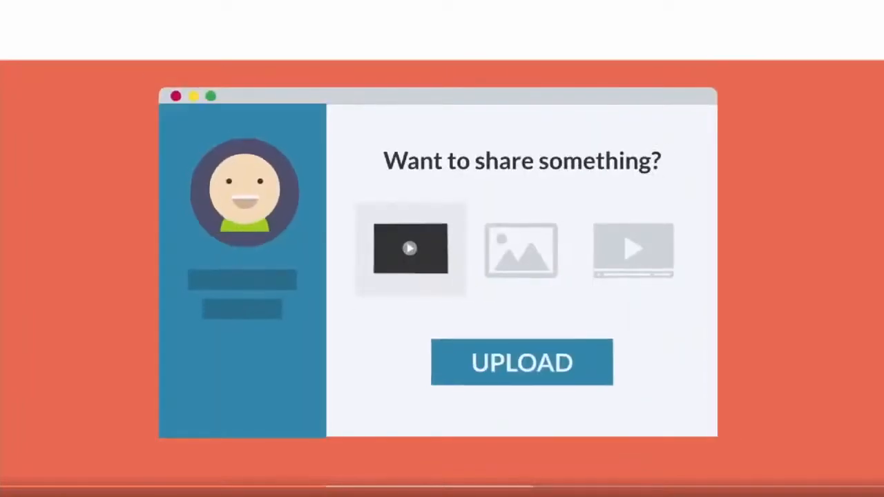
left_click(522, 362)
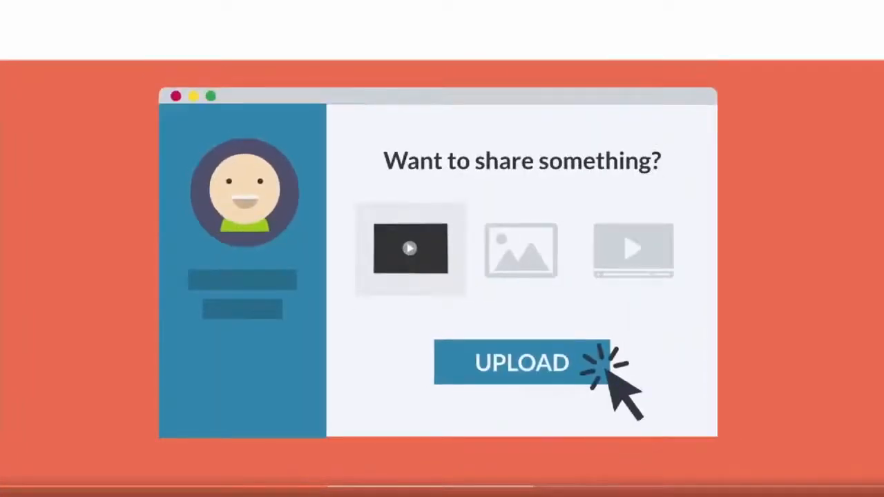